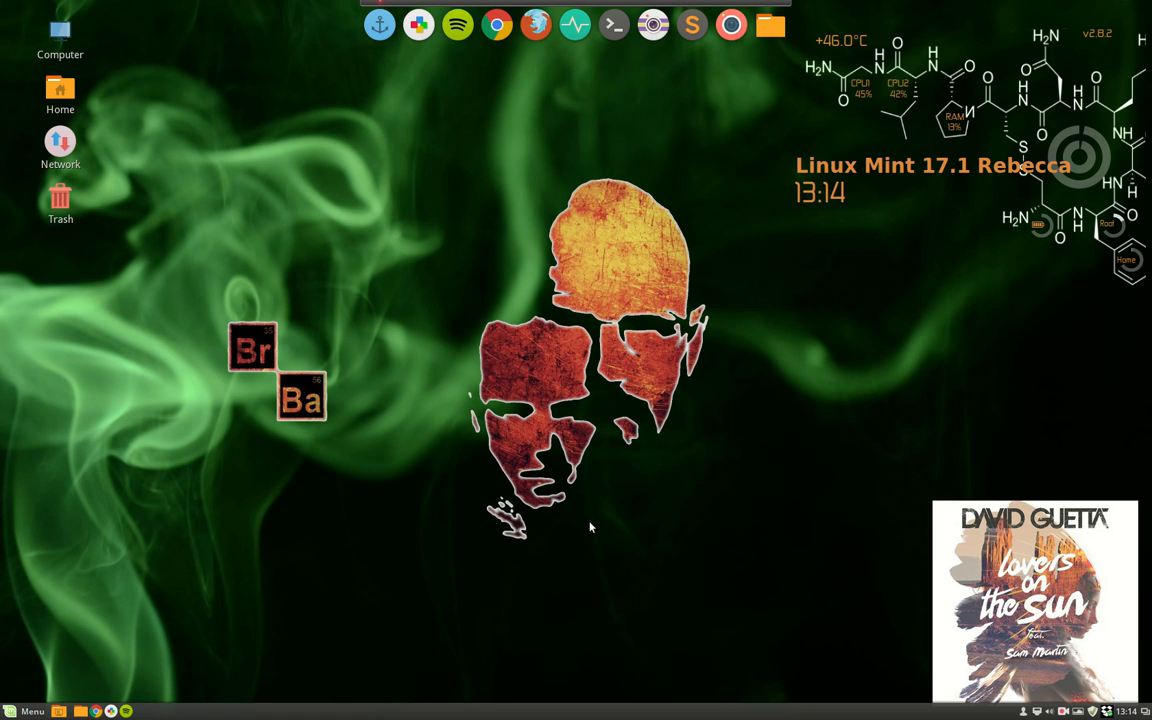
mouse_move(583, 516)
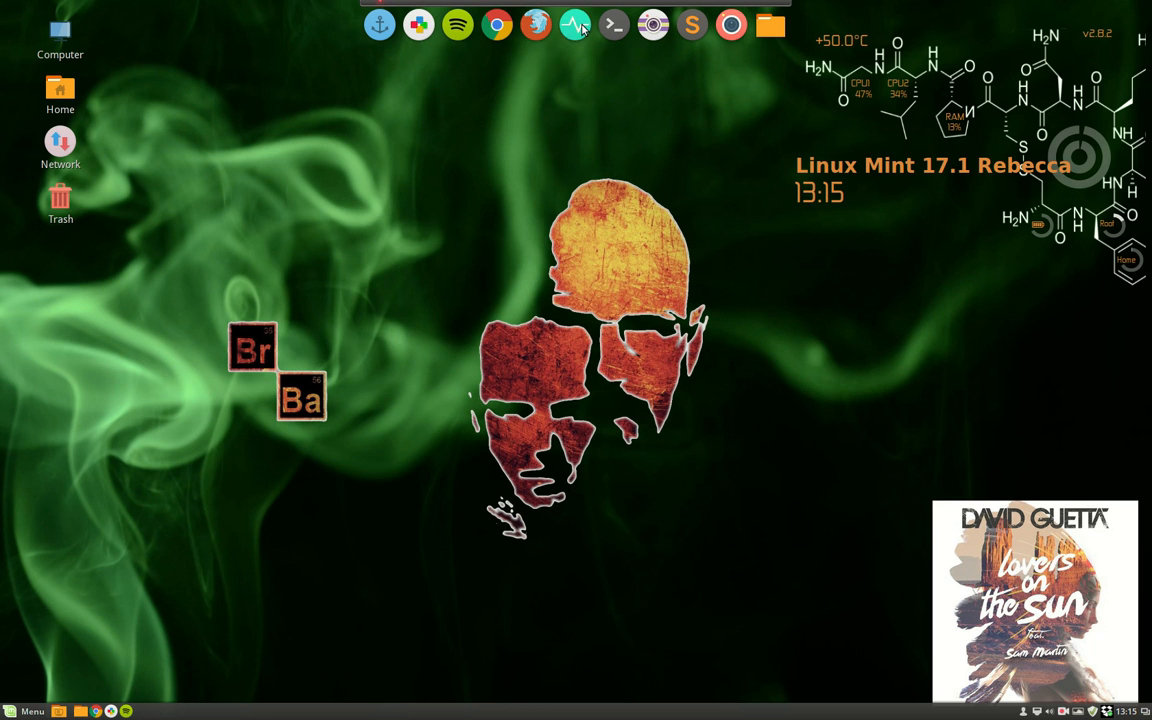
Launch System Monitor, view the dropbox process actions, and sort processes by Memory
left_click(574, 24)
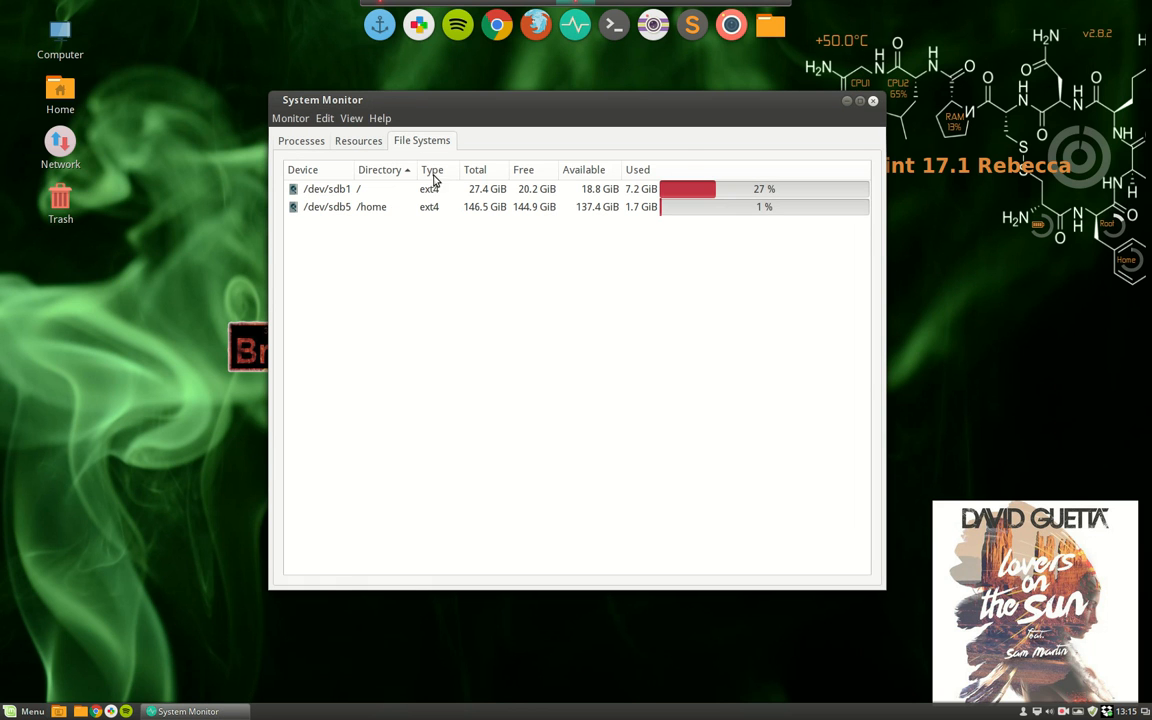
left_click(359, 140)
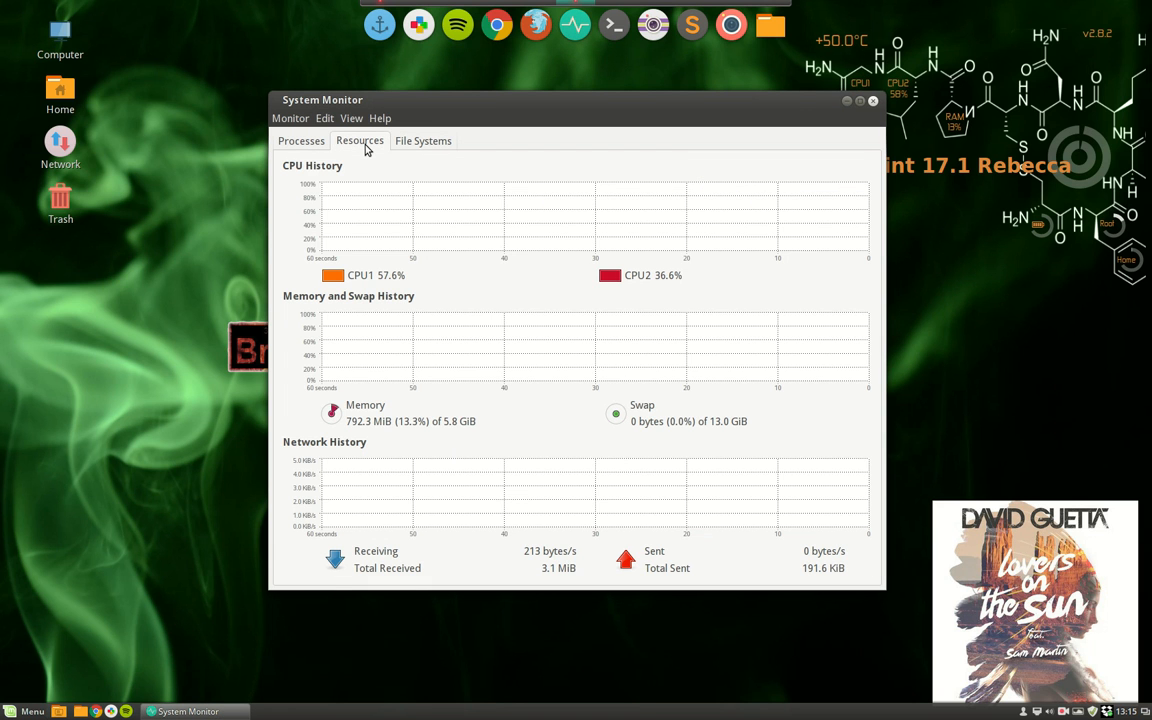
left_click(301, 140)
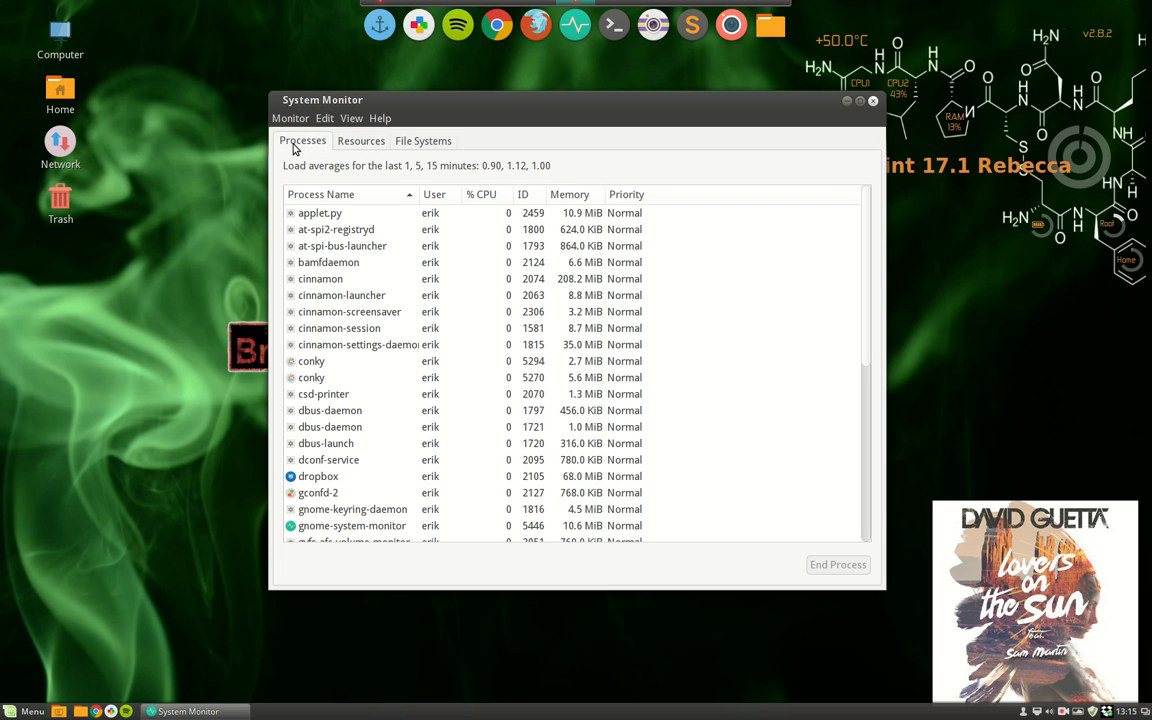
mouse_move(343, 489)
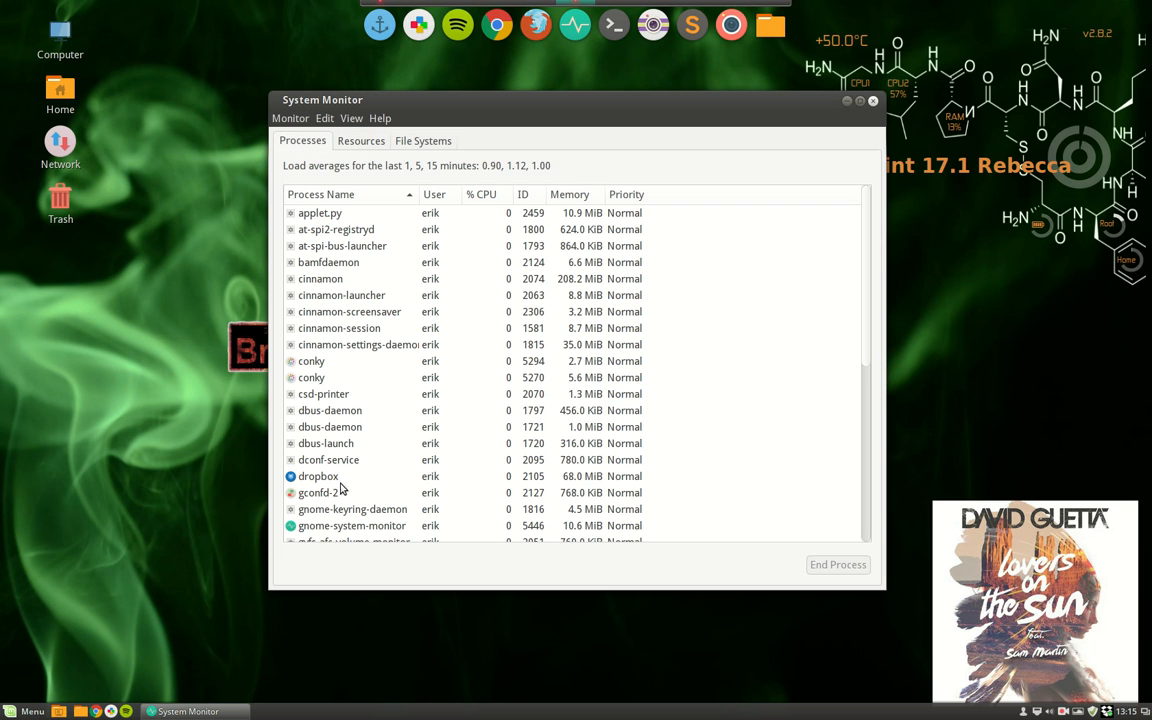
right_click(318, 476)
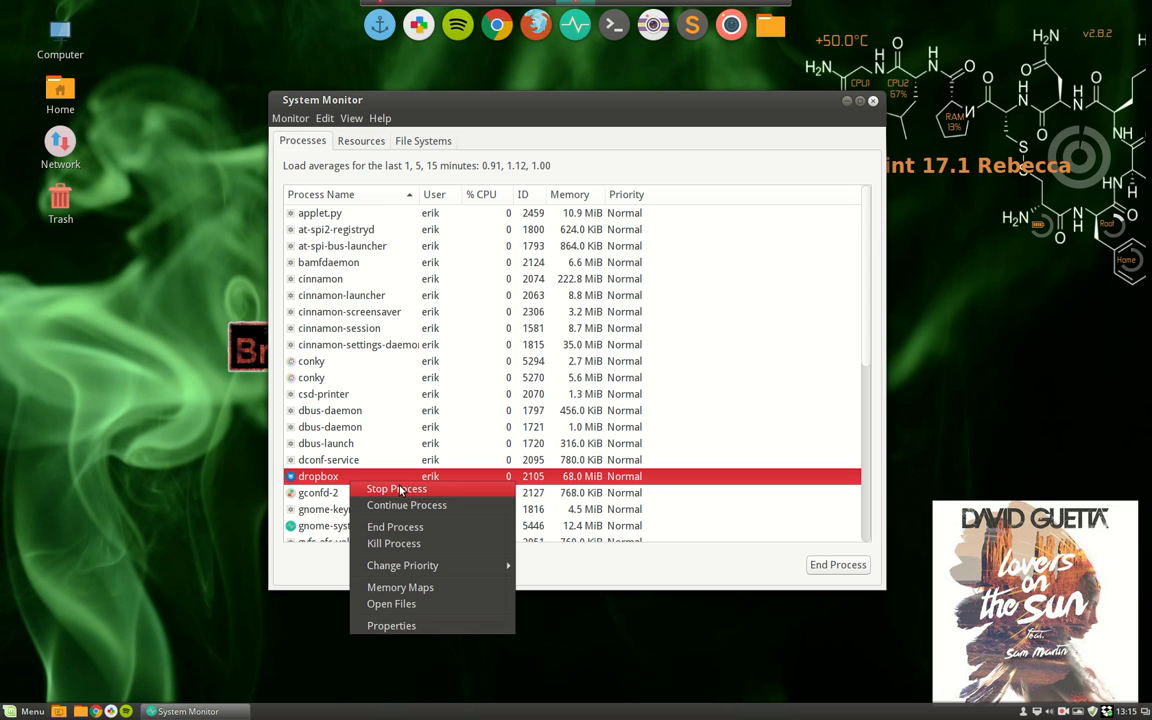
mouse_move(393, 543)
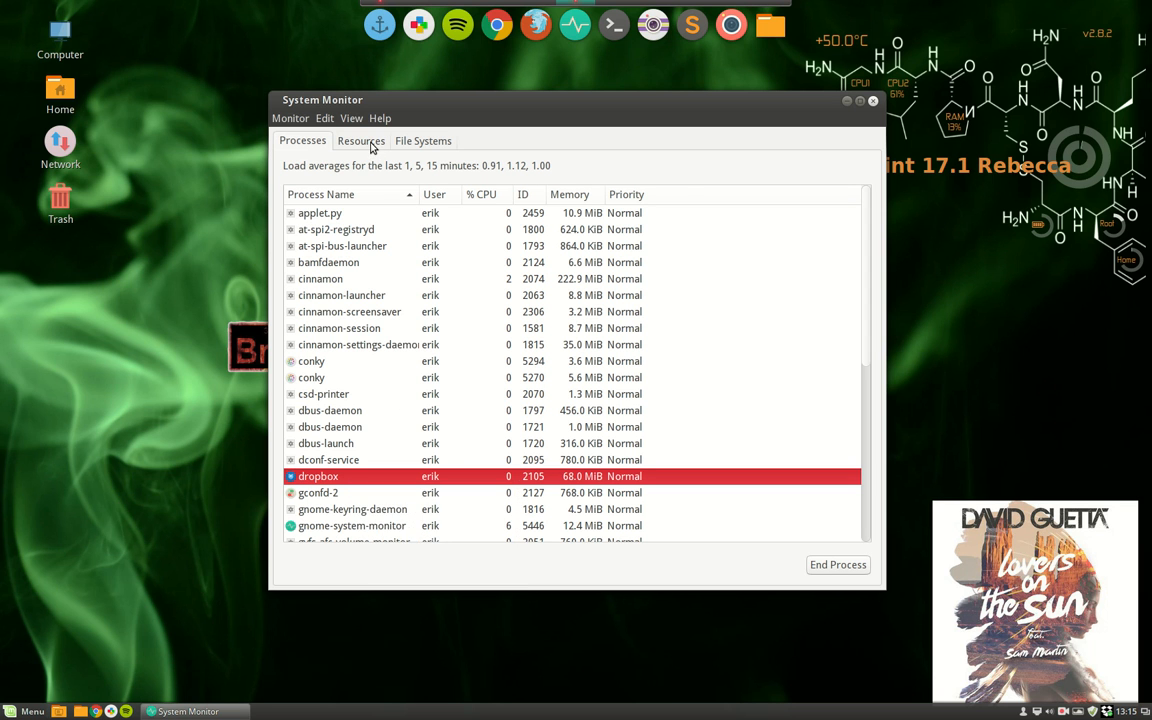
mouse_move(483, 221)
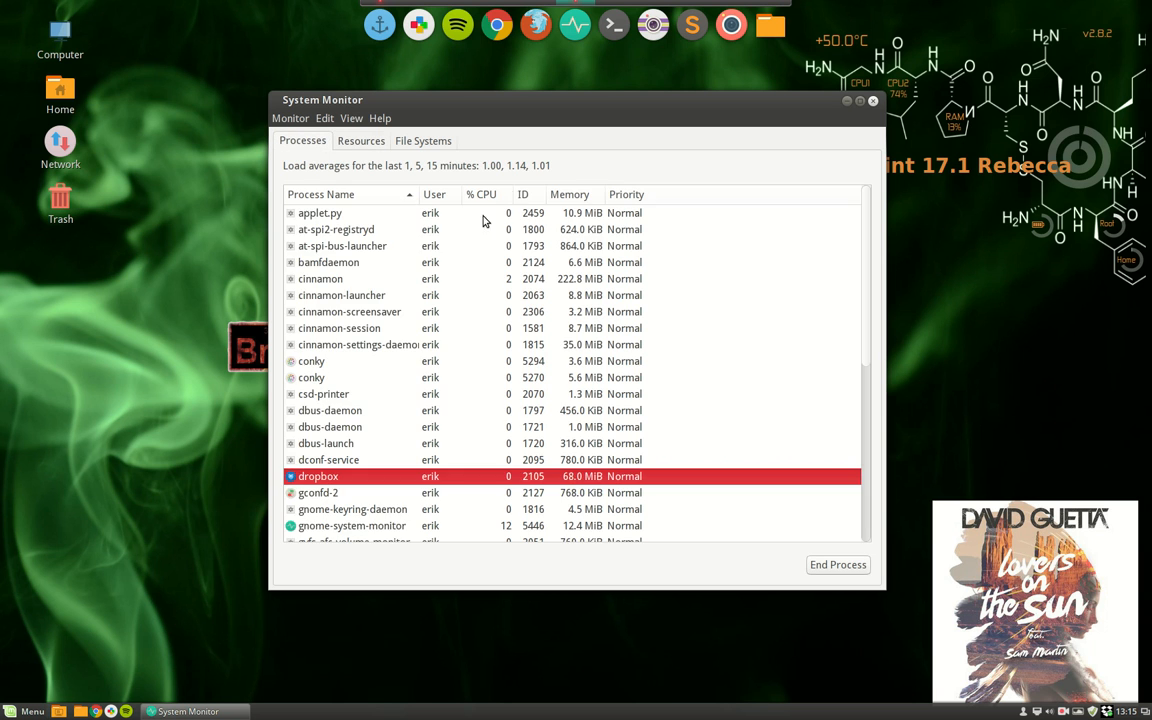
left_click(570, 194)
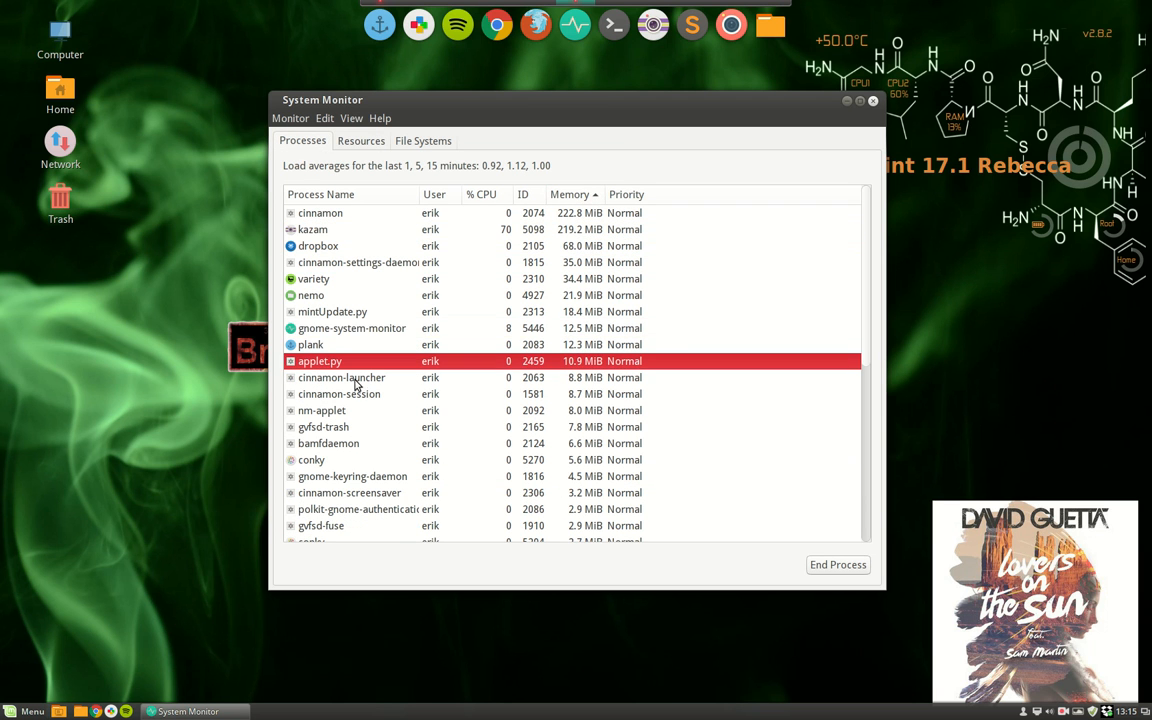
Browse the Resources and File Systems tabs, then return to the Processes list
left_click(360, 140)
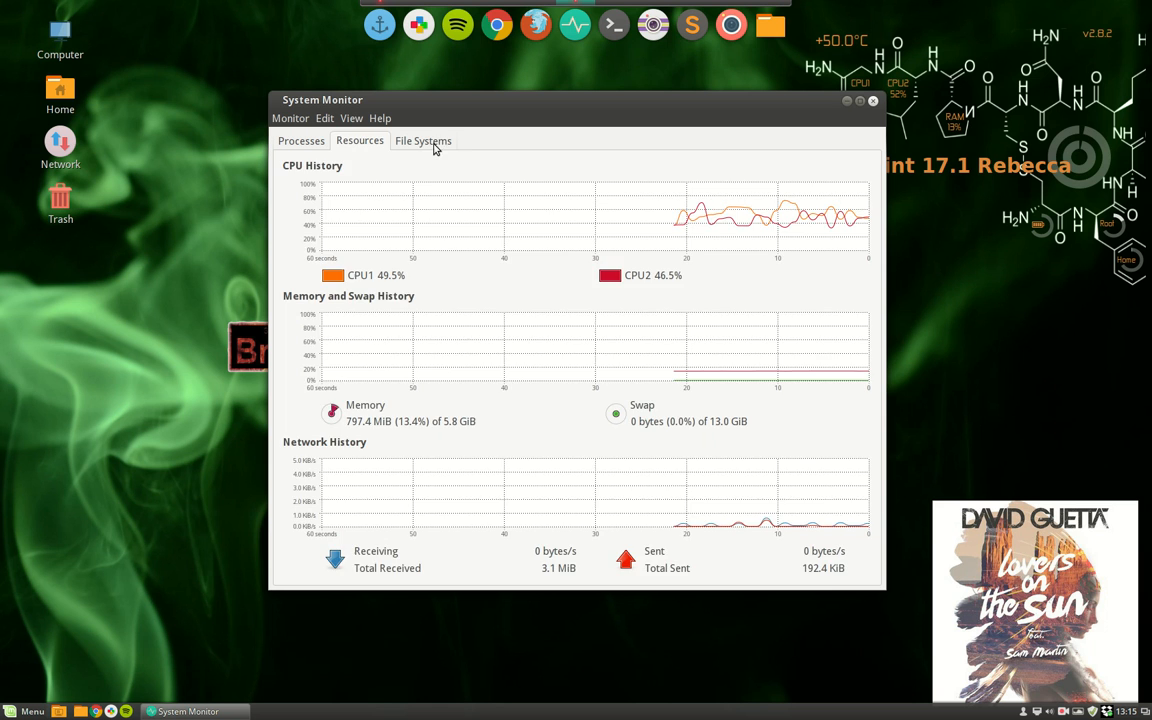
left_click(422, 140)
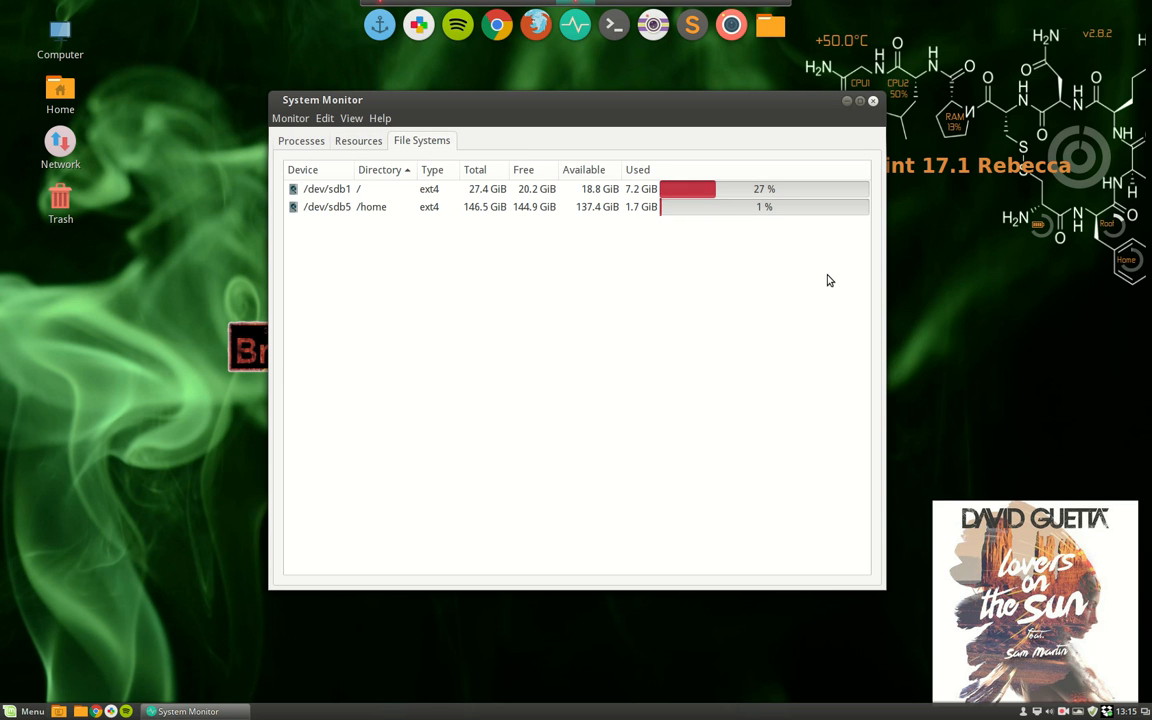
left_click(358, 140)
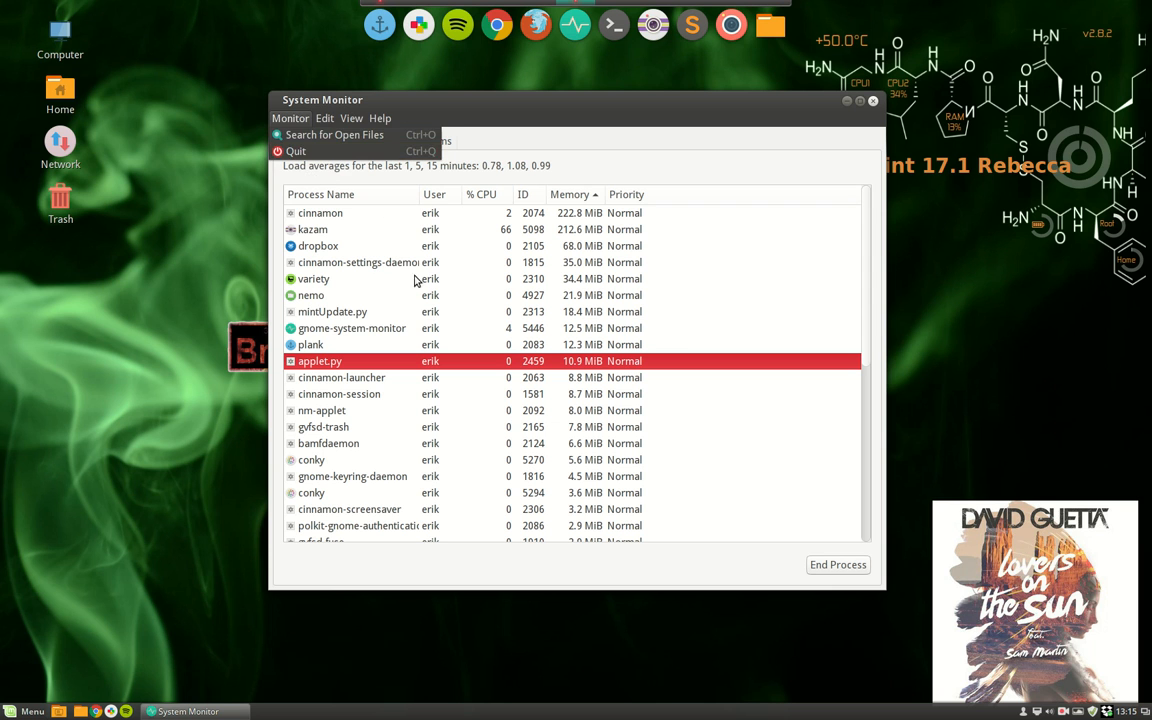
right_click(360, 262)
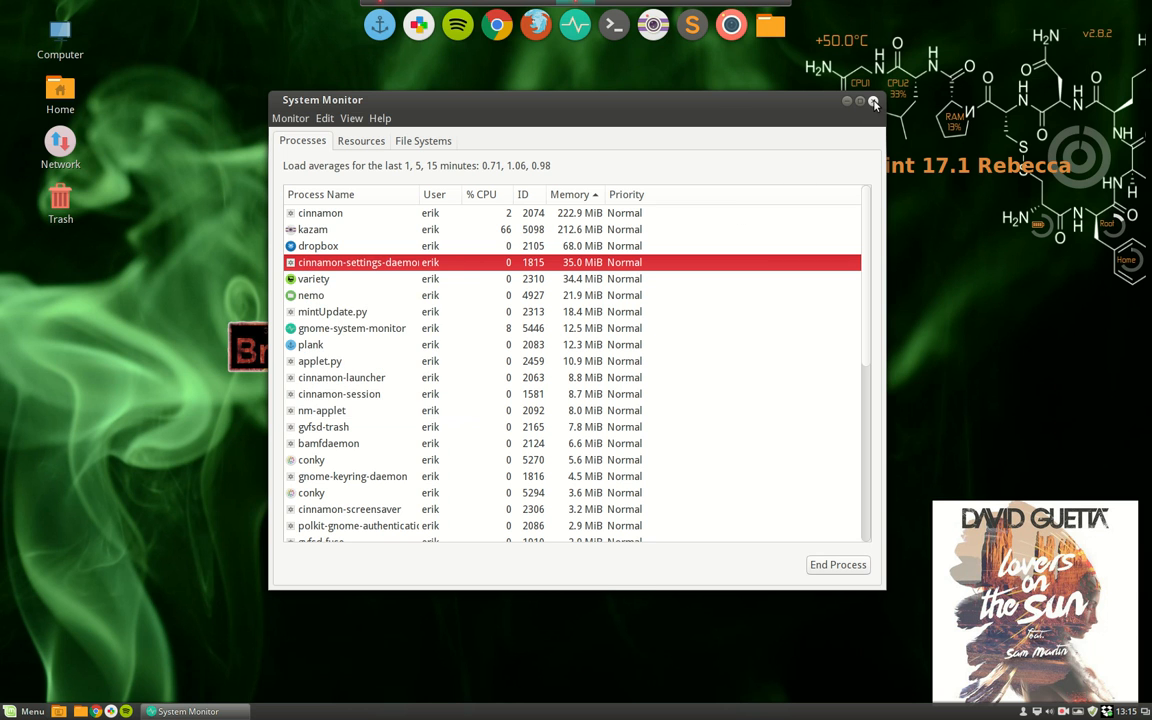
Close System Monitor, then open Log Out from the Menu and cancel it
left_click(873, 101)
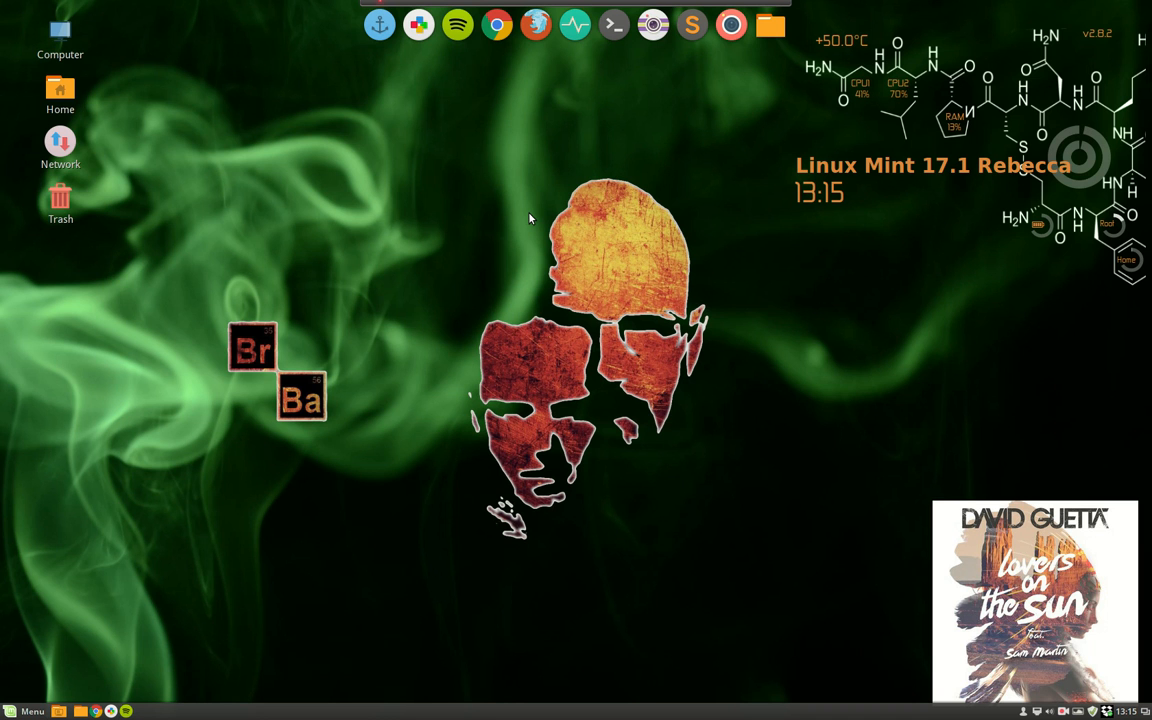
left_click(28, 711)
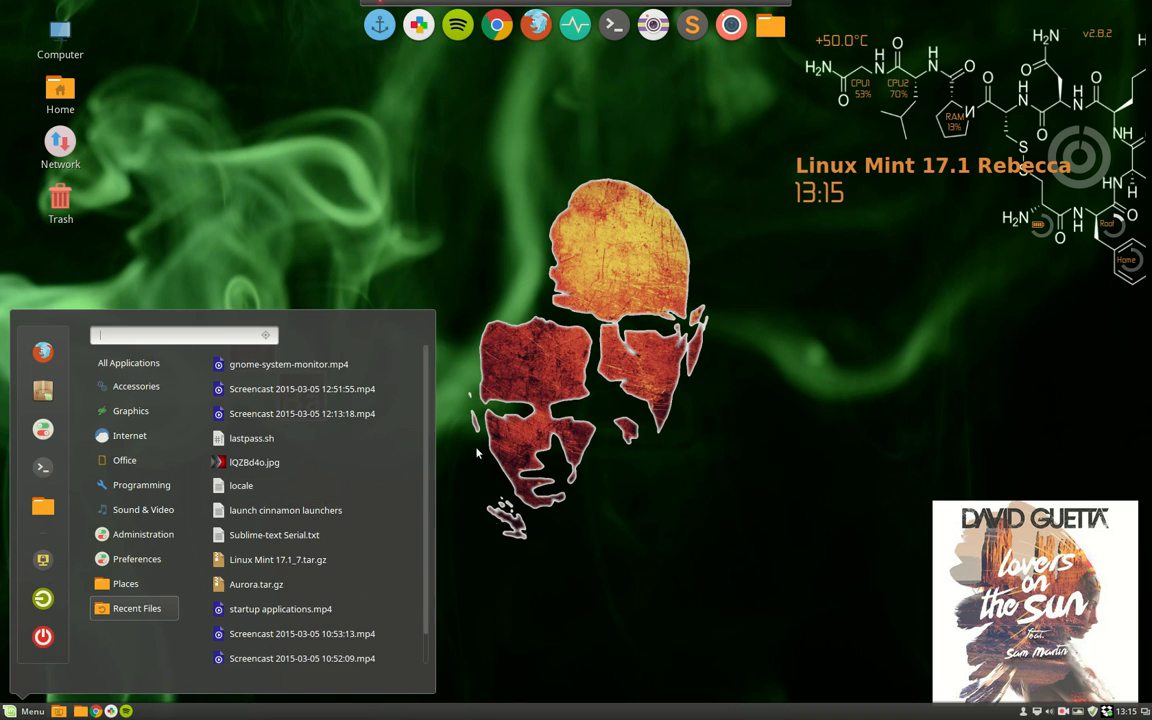
left_click(42, 637)
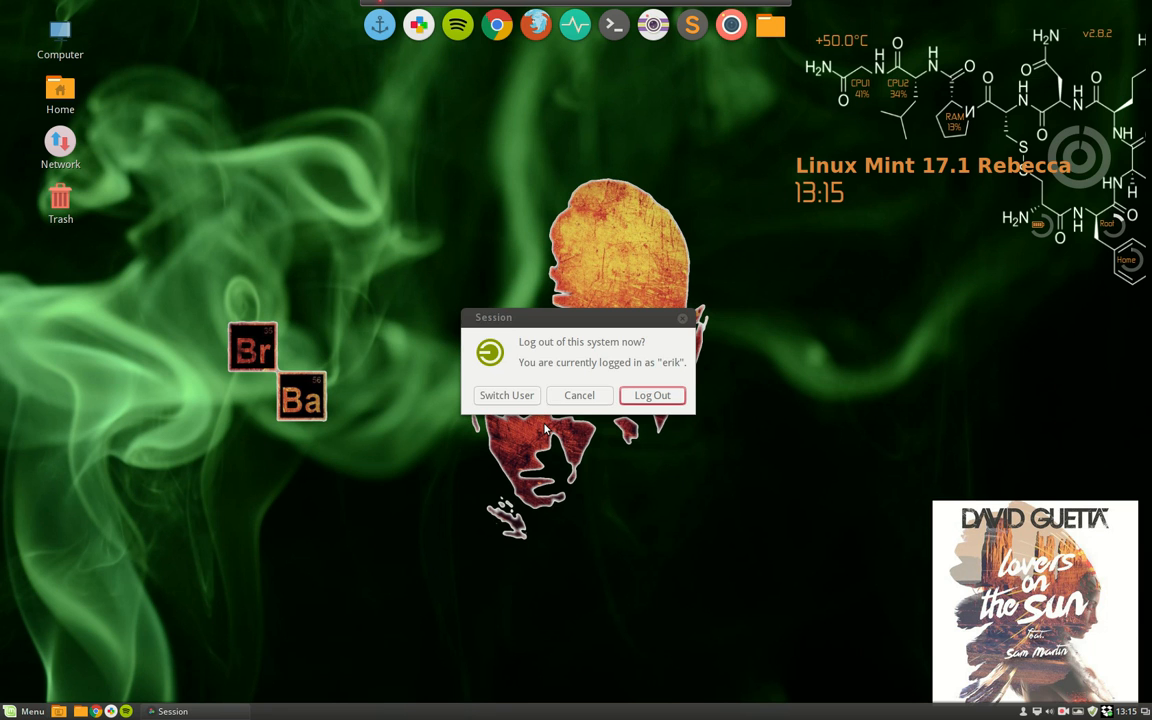
left_click(579, 395)
type("ke")
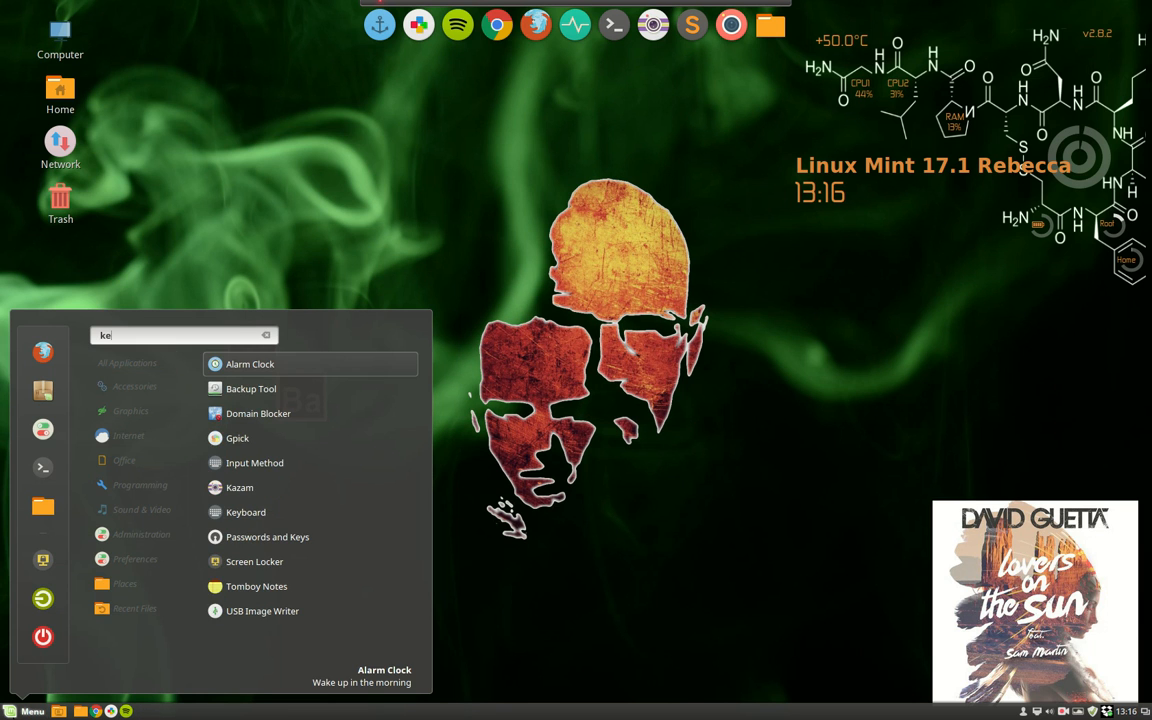
Search the Menu for keyboard and open the Keyboard shortcut settings
type("y")
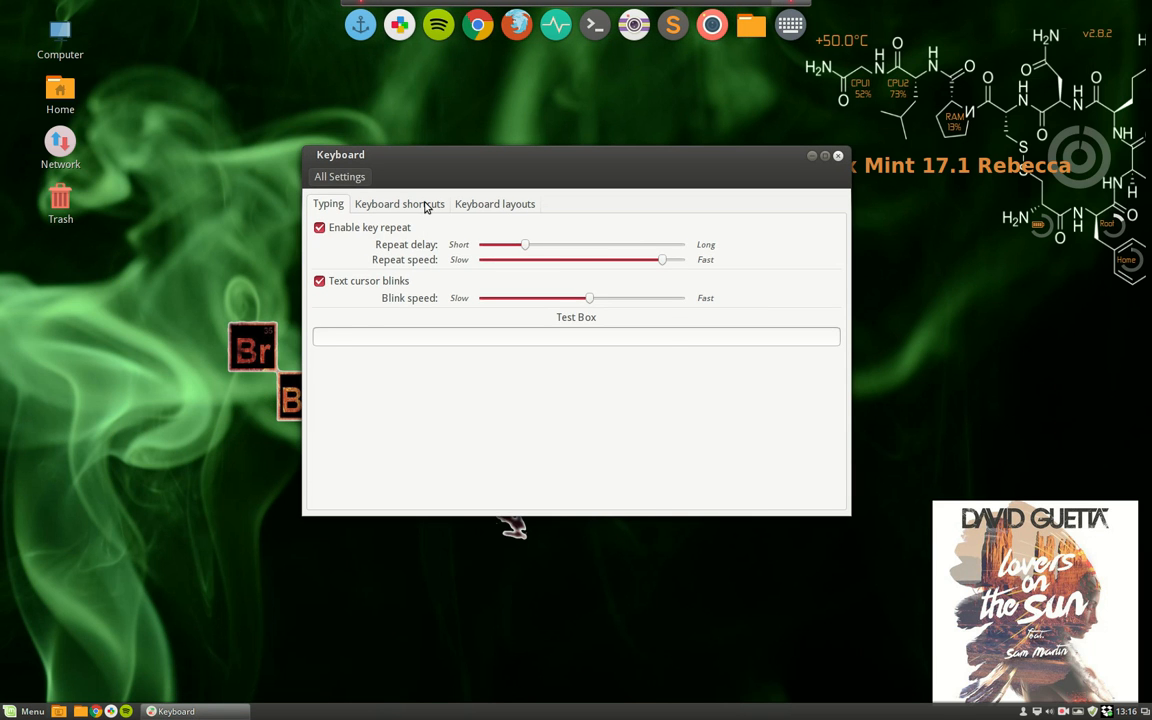
left_click(398, 203)
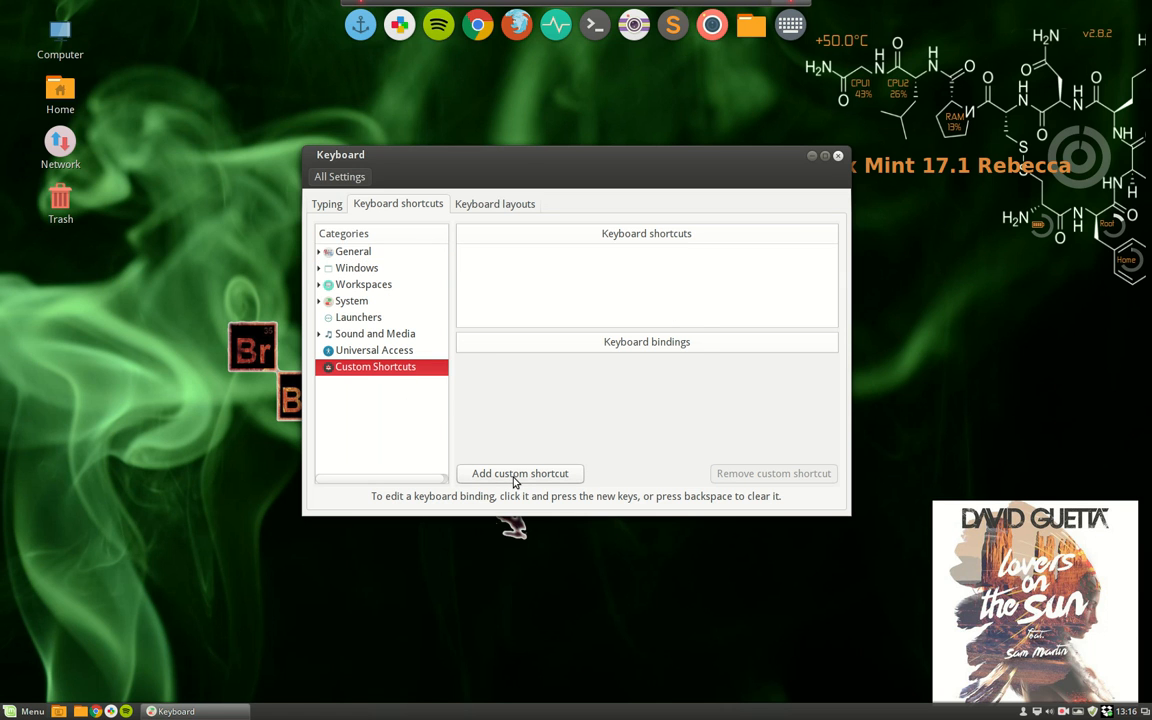
Start a new custom shortcut and name it 'CTRL + SHIFT +ESC'
left_click(519, 473)
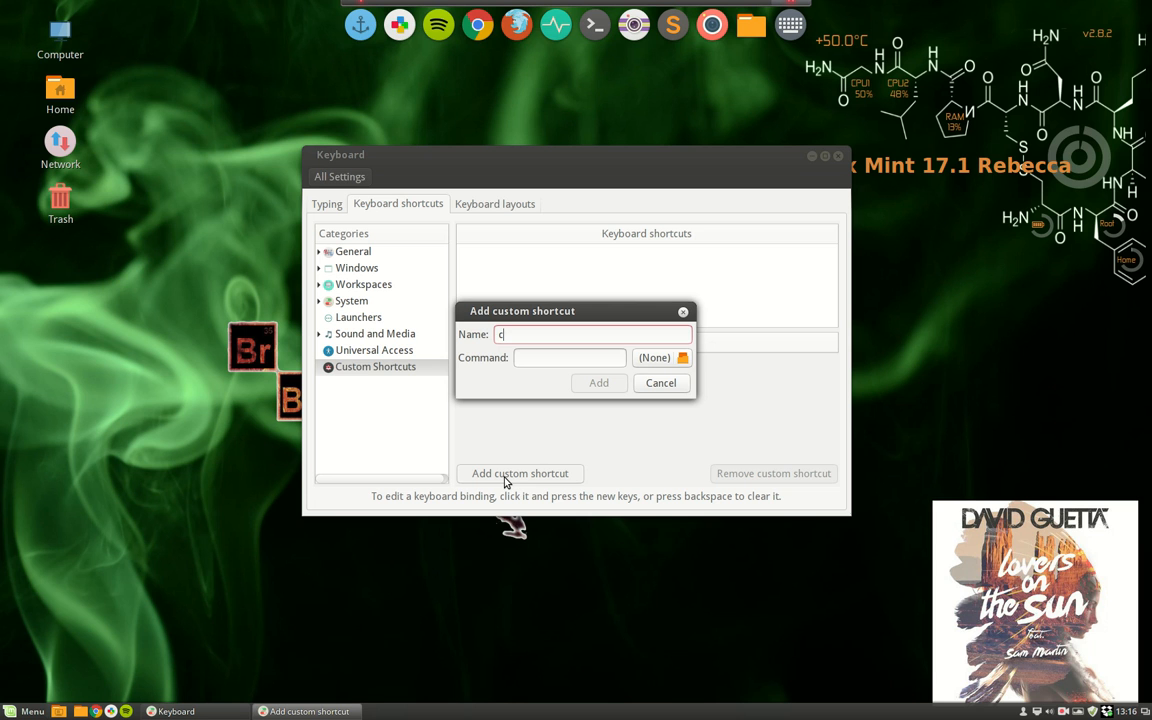
type("trl+")
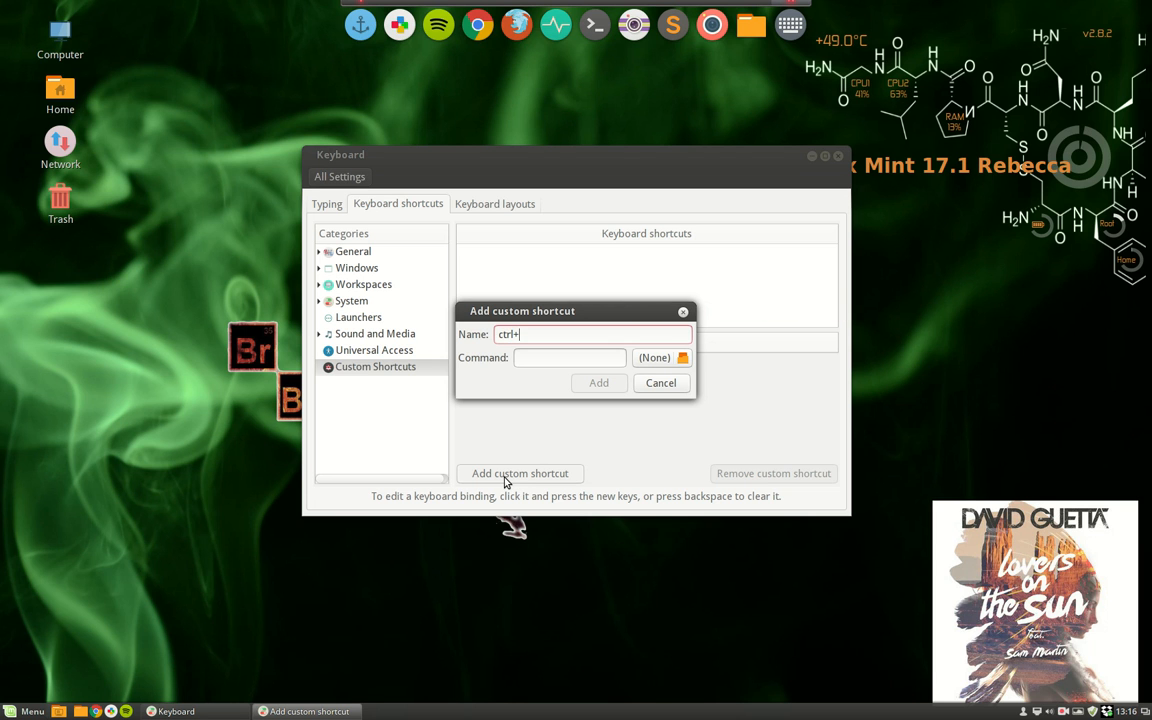
type("SF")
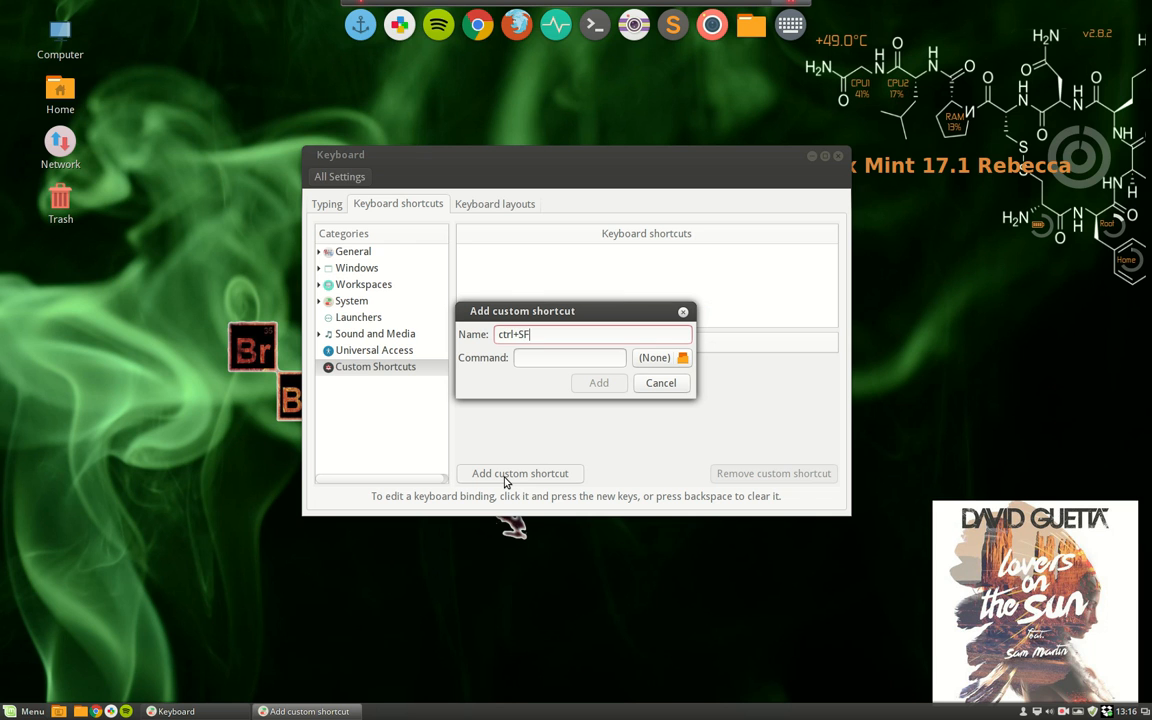
type("IFT")
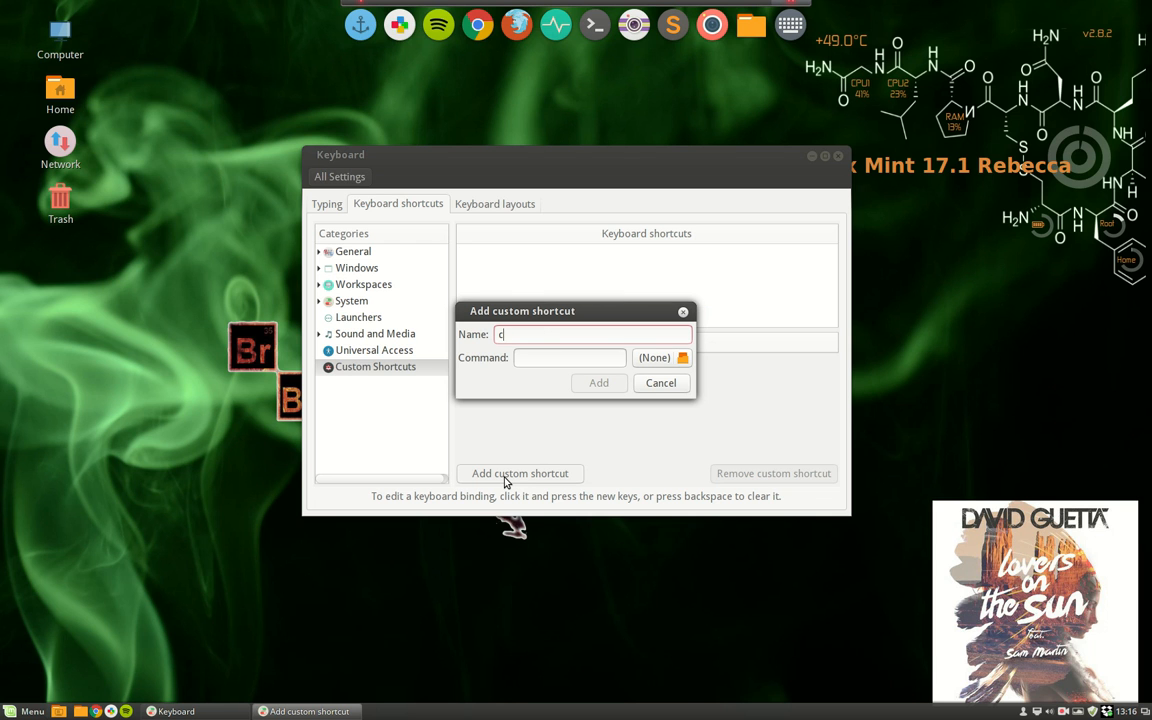
type("CTRL + SHIFT +ESC")
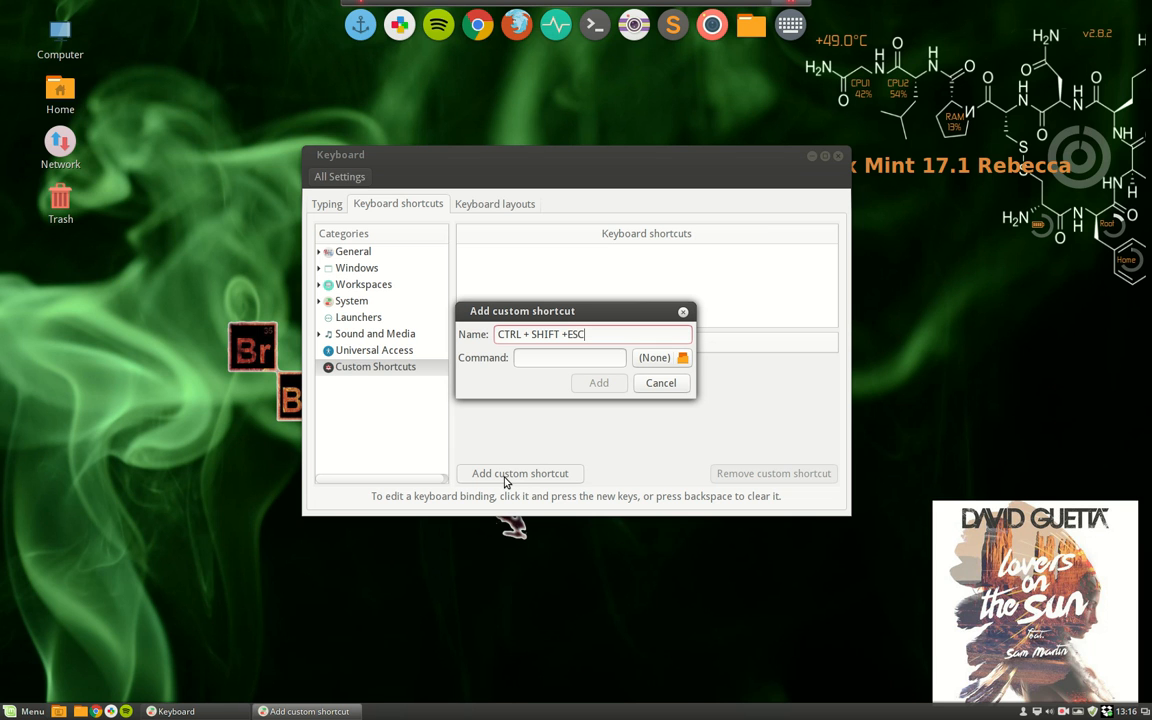
Enter gnome-system-monitor as the command and add the shortcut
left_click(570, 357)
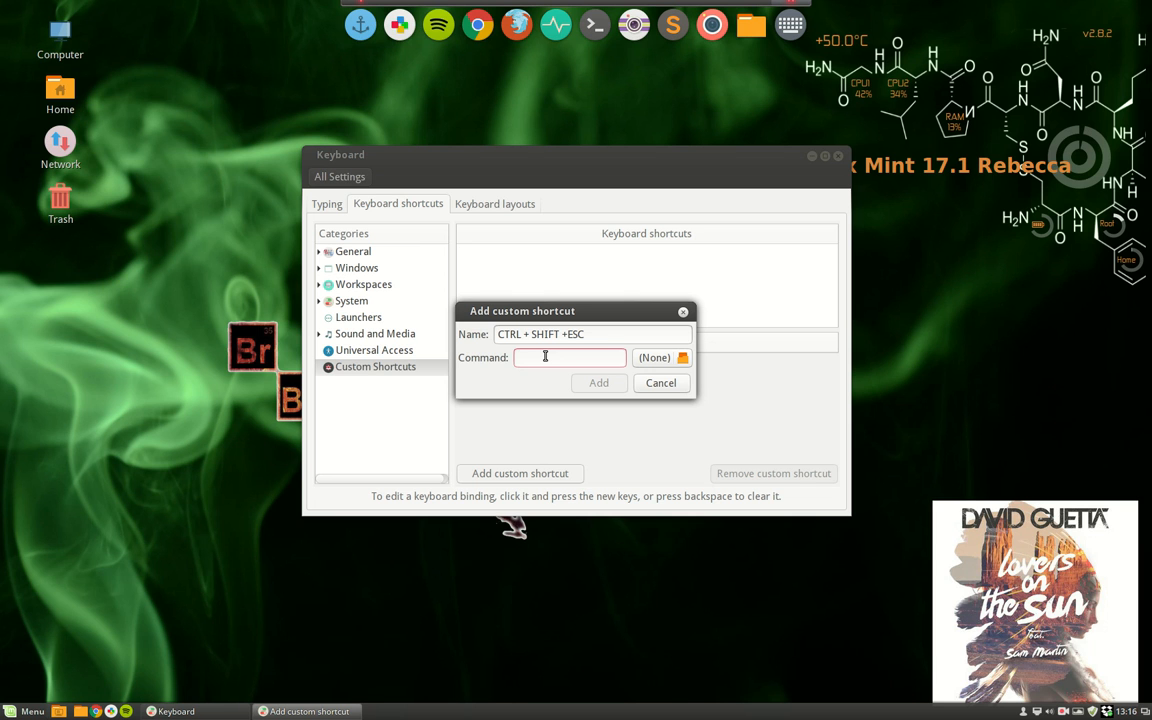
type("gnome")
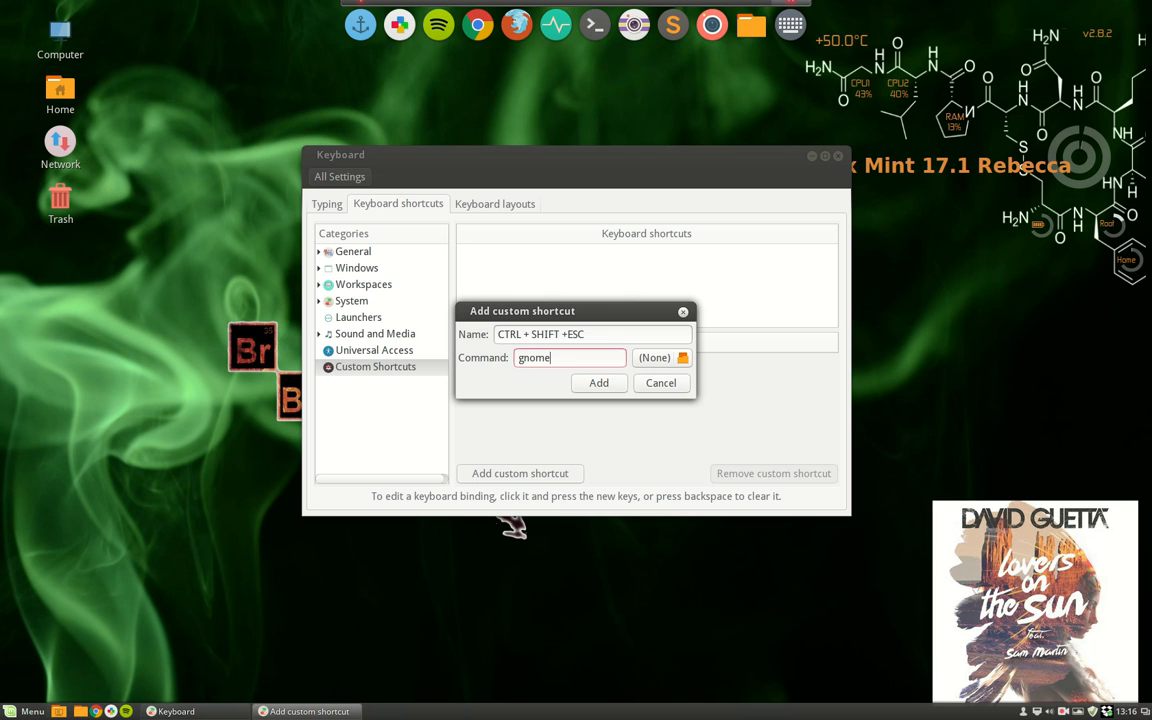
type("-system-monitor")
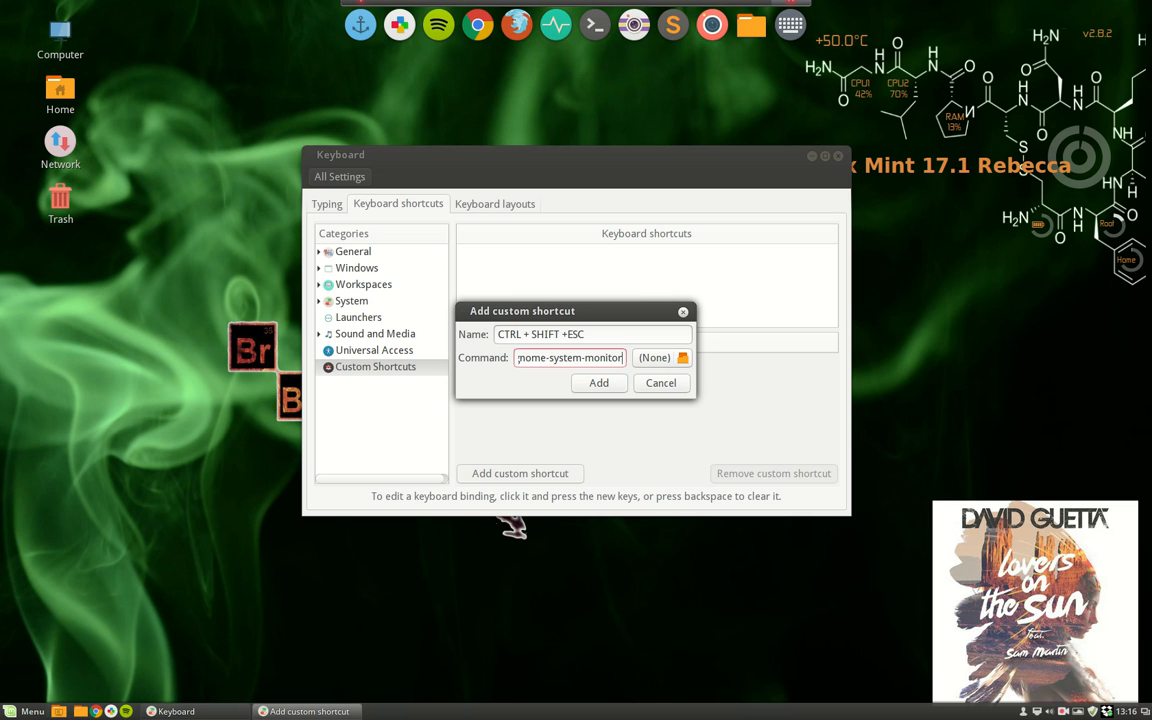
left_click(598, 382)
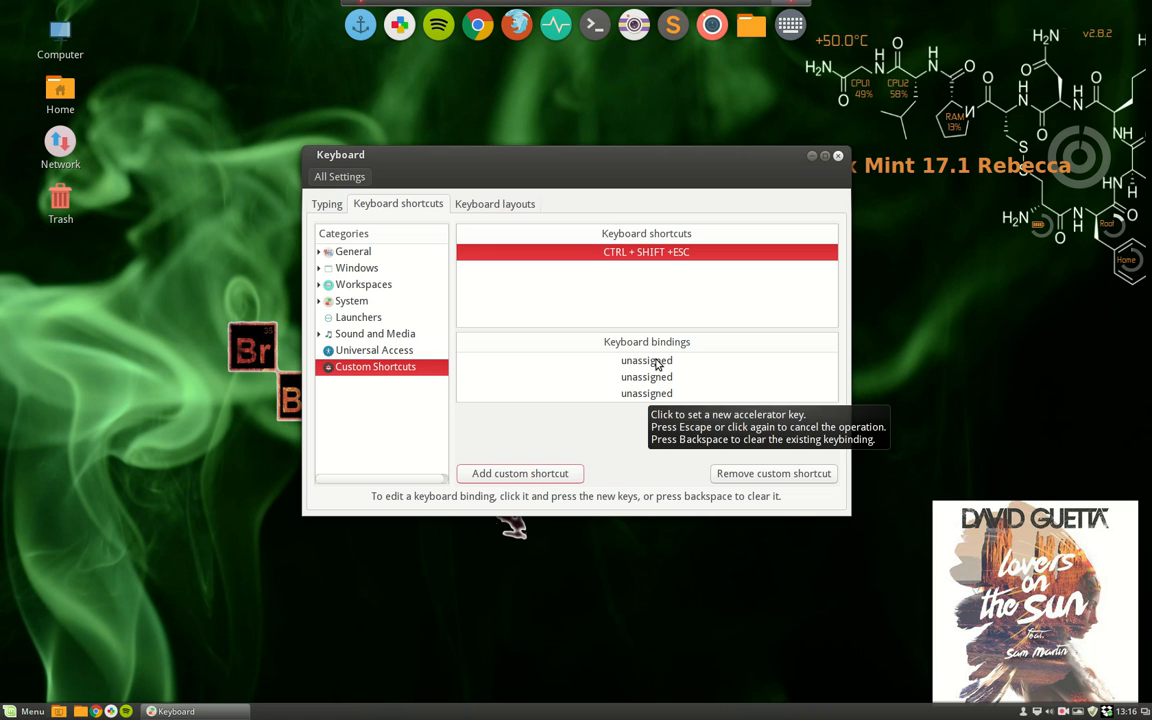
Bind Ctrl+Shift+Esc to the first unassigned slot of the new shortcut
left_click(646, 360)
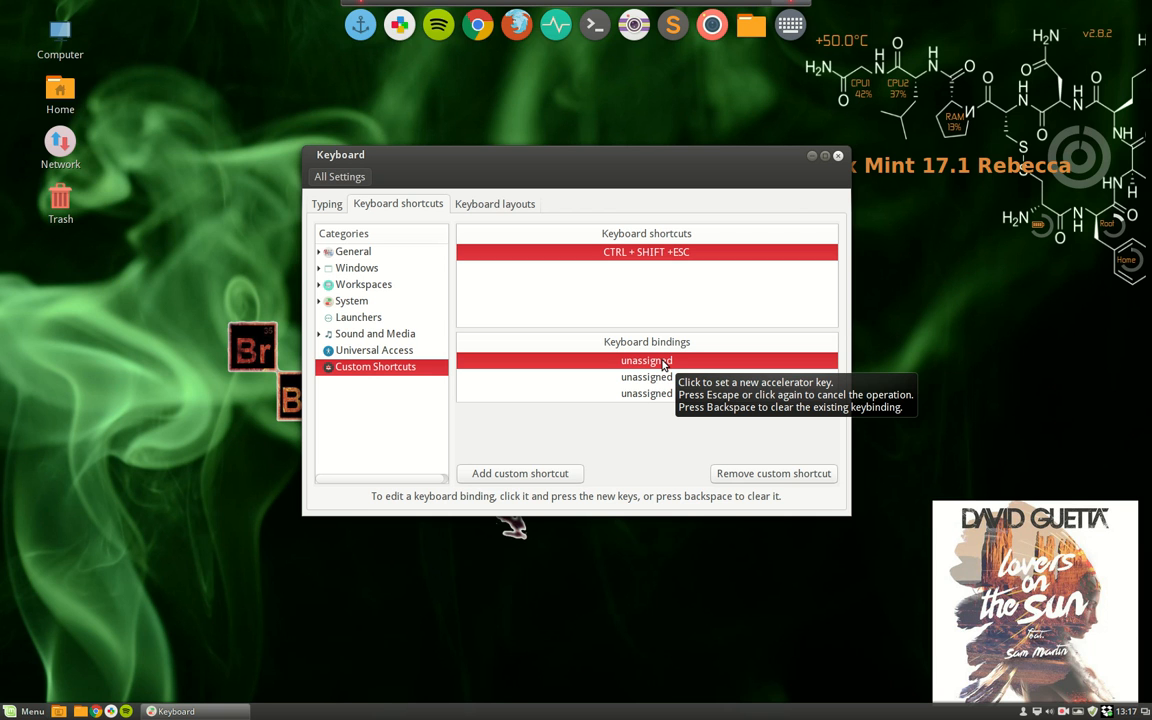
left_click(646, 360)
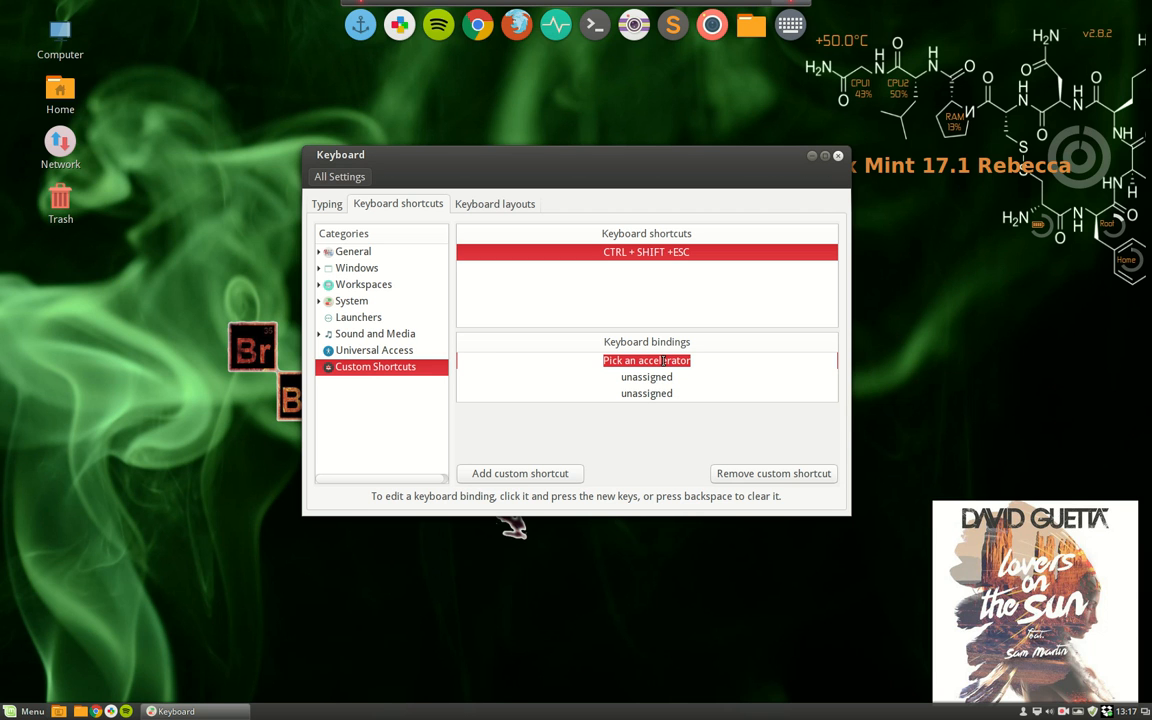
left_click(646, 360)
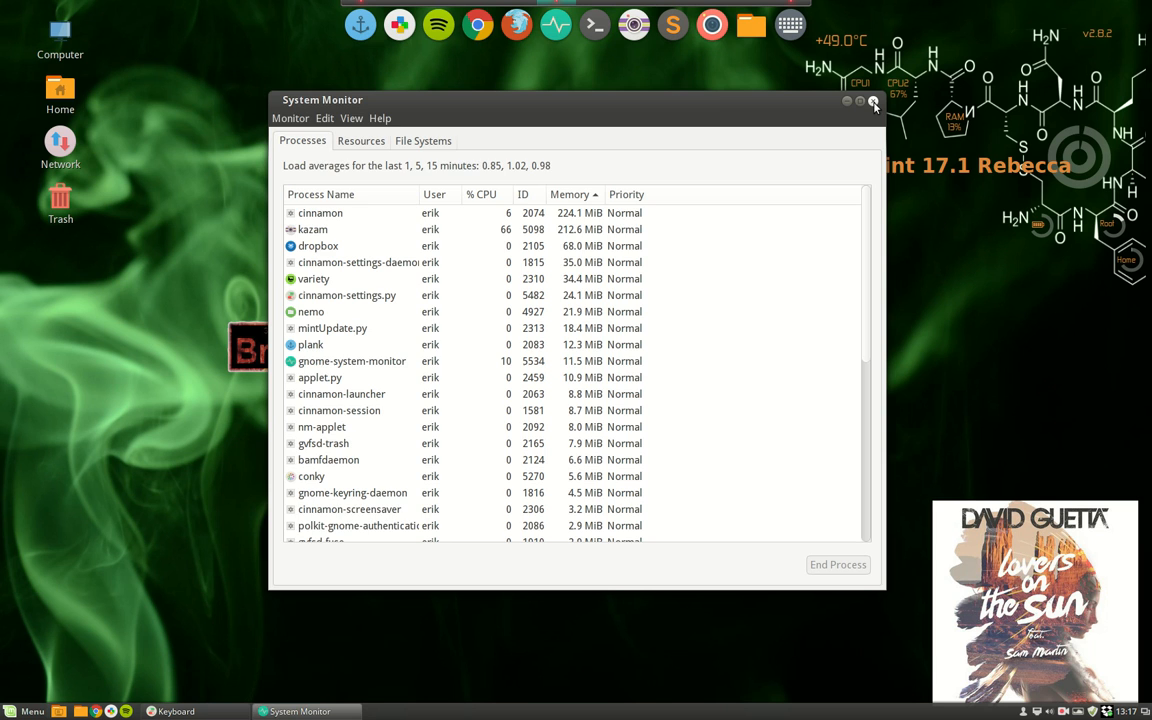
left_click(176, 711)
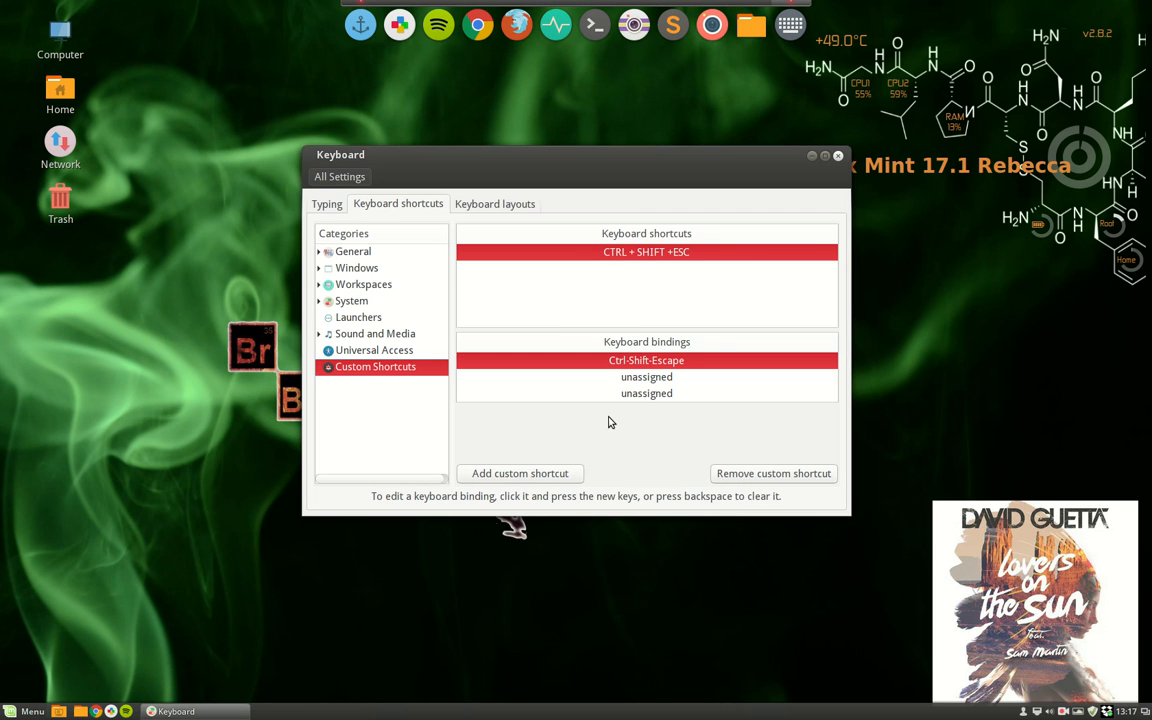